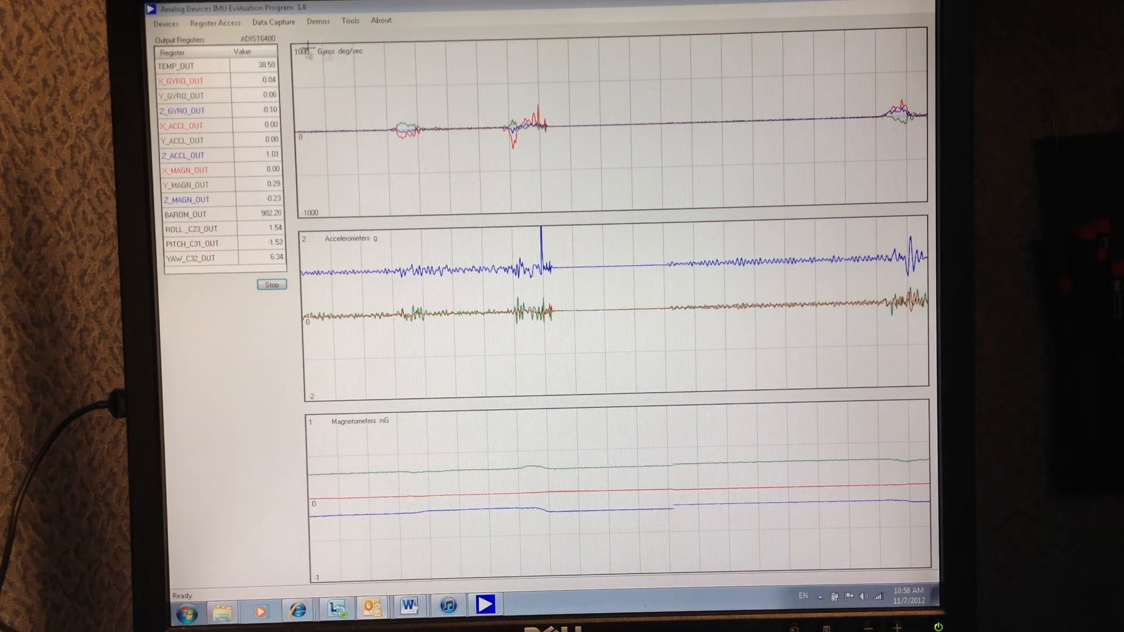
# Step: Bring up the Register Access window showing the Control/Status registers
pyautogui.click(213, 21)
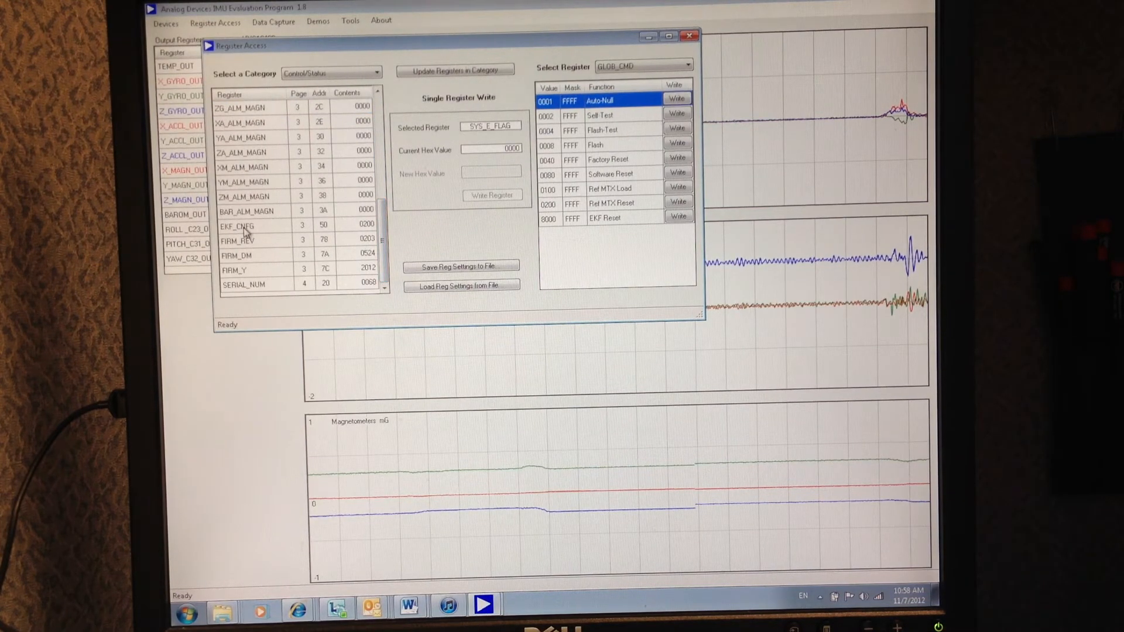
# Step: Write hex 208 to EKF_CNFG for the body frame and return to the live sensor plots
pyautogui.click(243, 225)
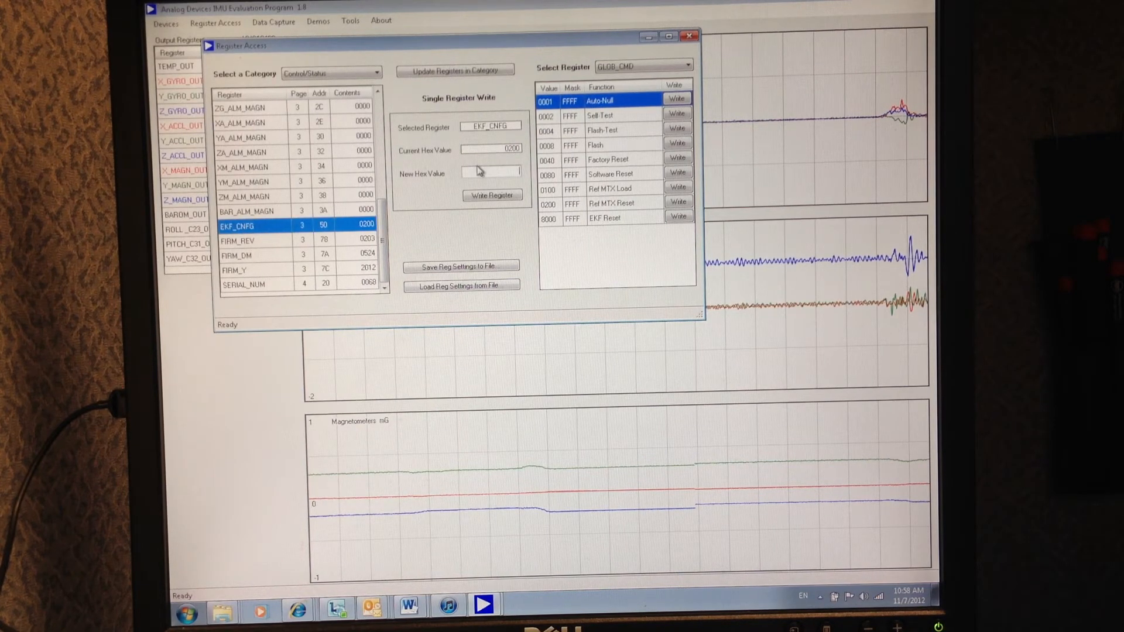
pyautogui.write('208')
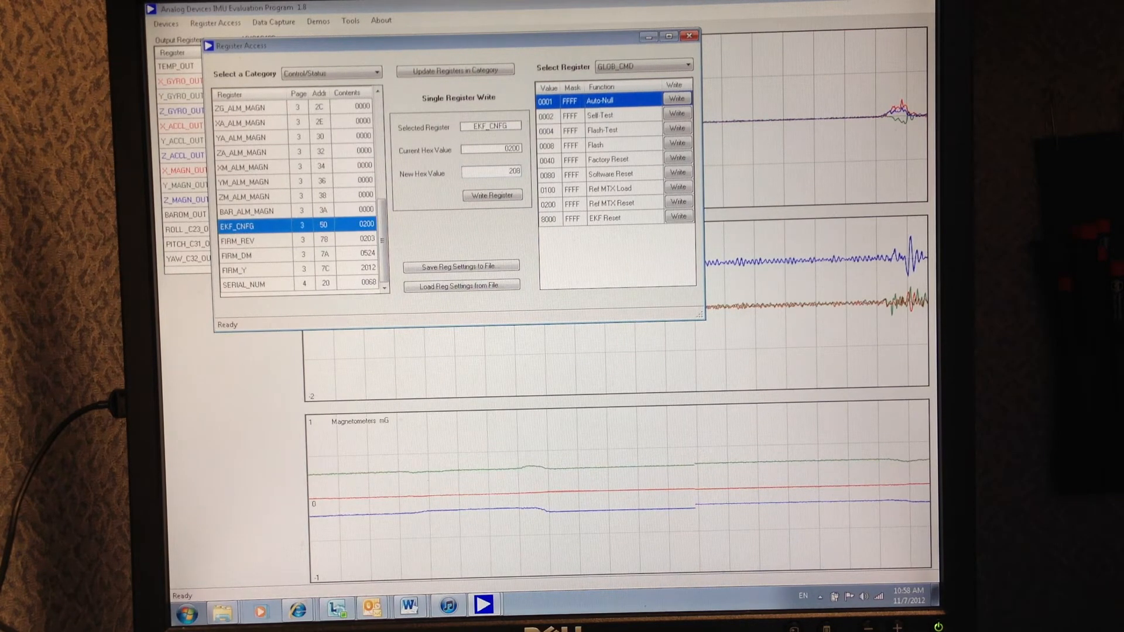
pyautogui.click(492, 196)
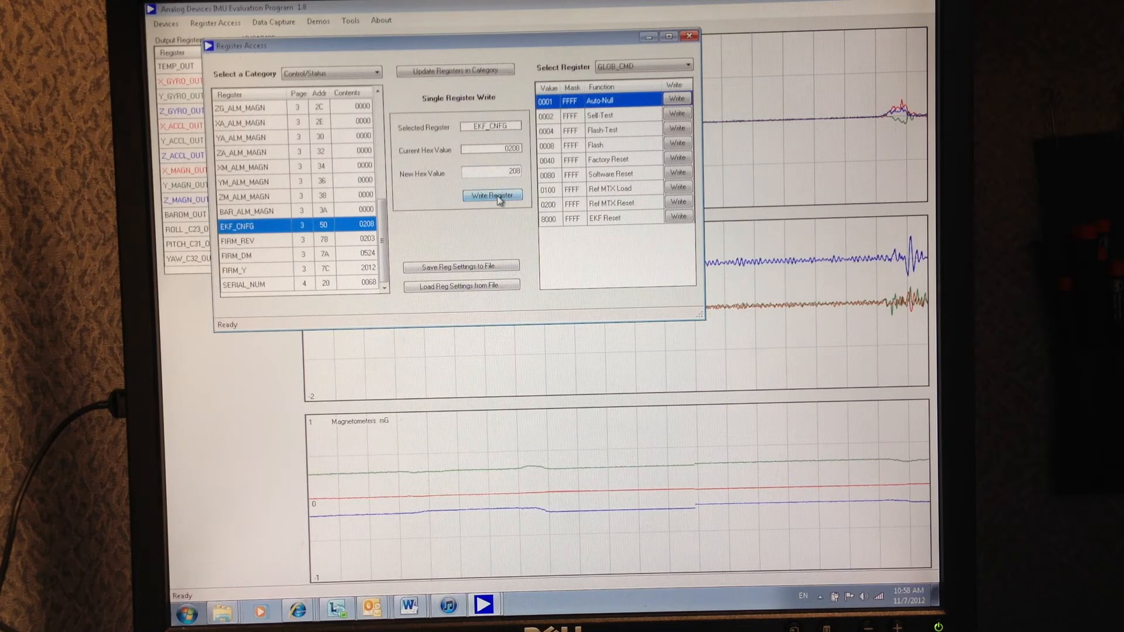
pyautogui.click(687, 35)
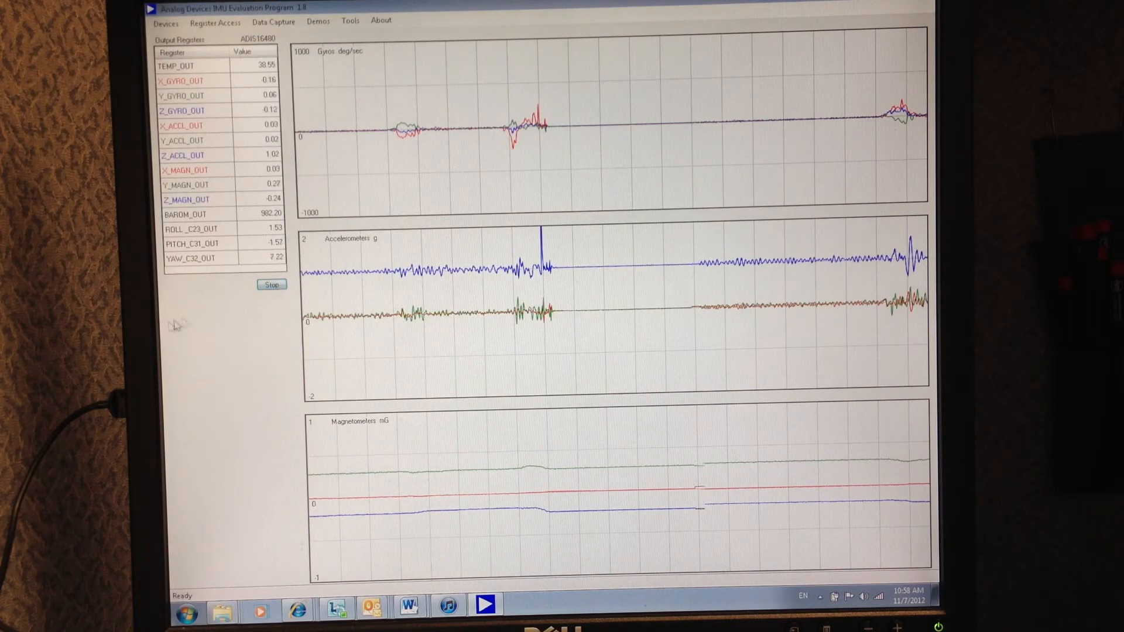